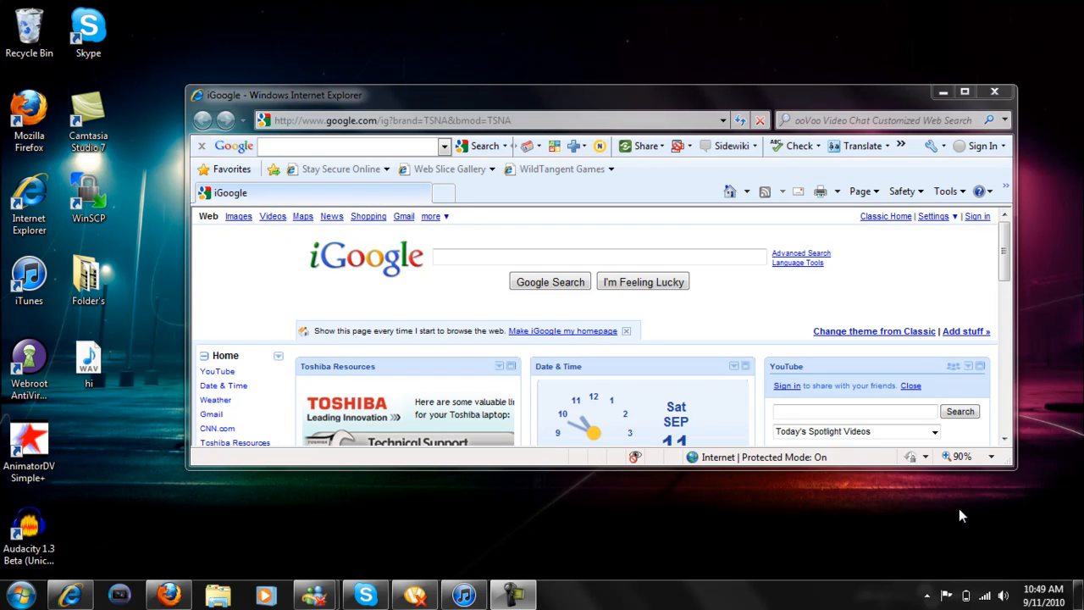
mouse_move(722, 482)
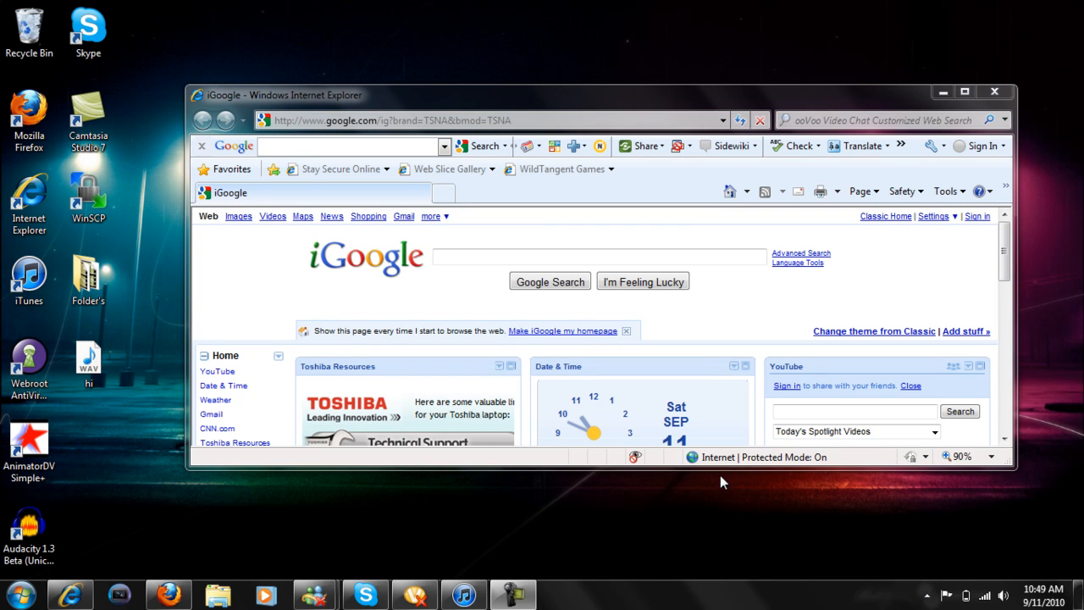
mouse_move(487, 393)
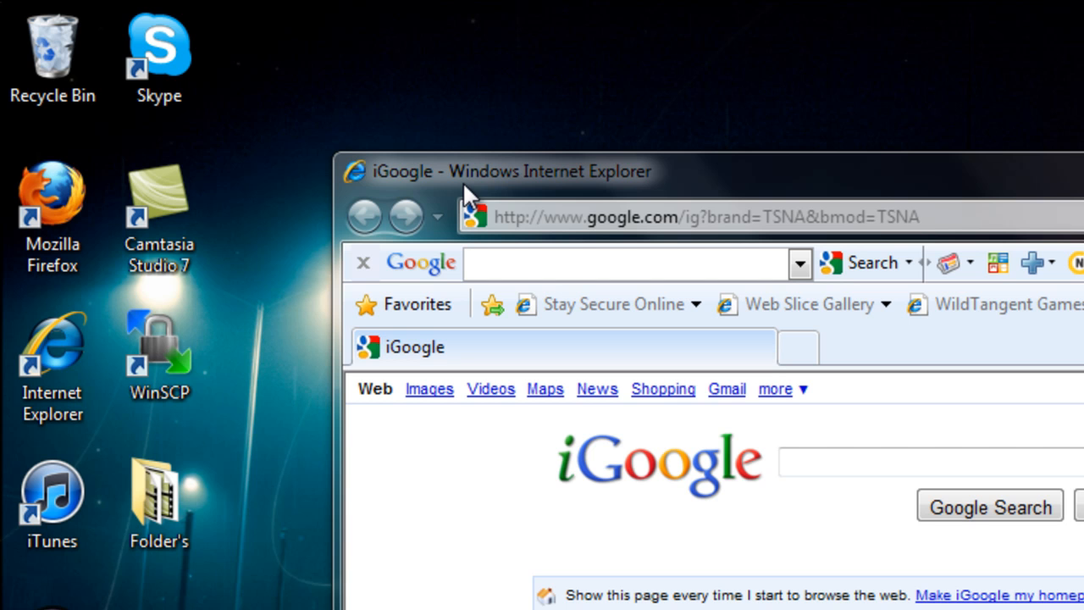
mouse_move(614, 182)
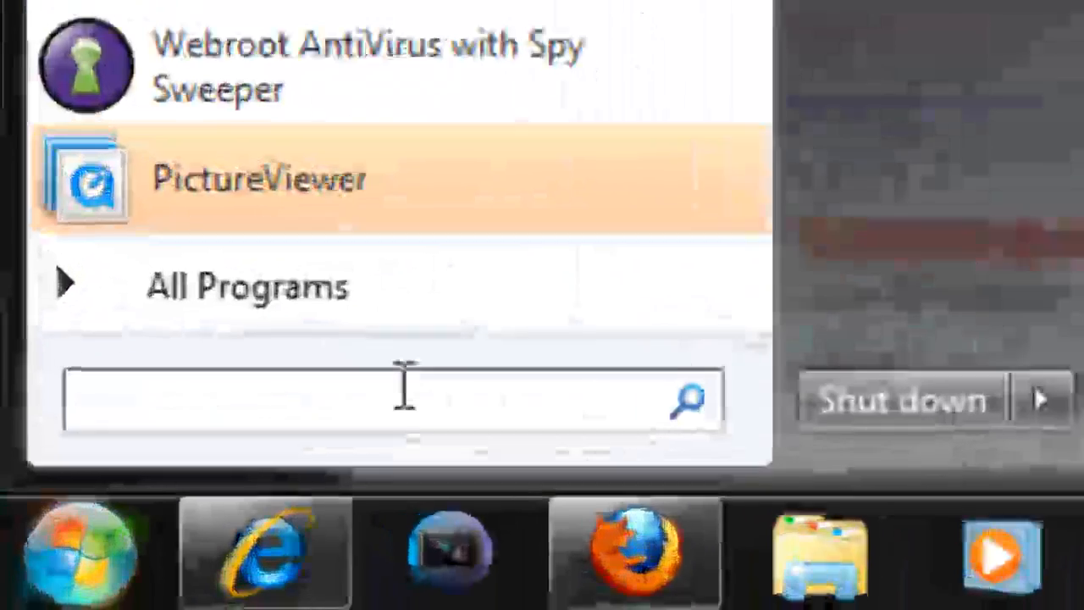
Step: Launch Registry Editor by searching regedit from the Start menu
text(re)
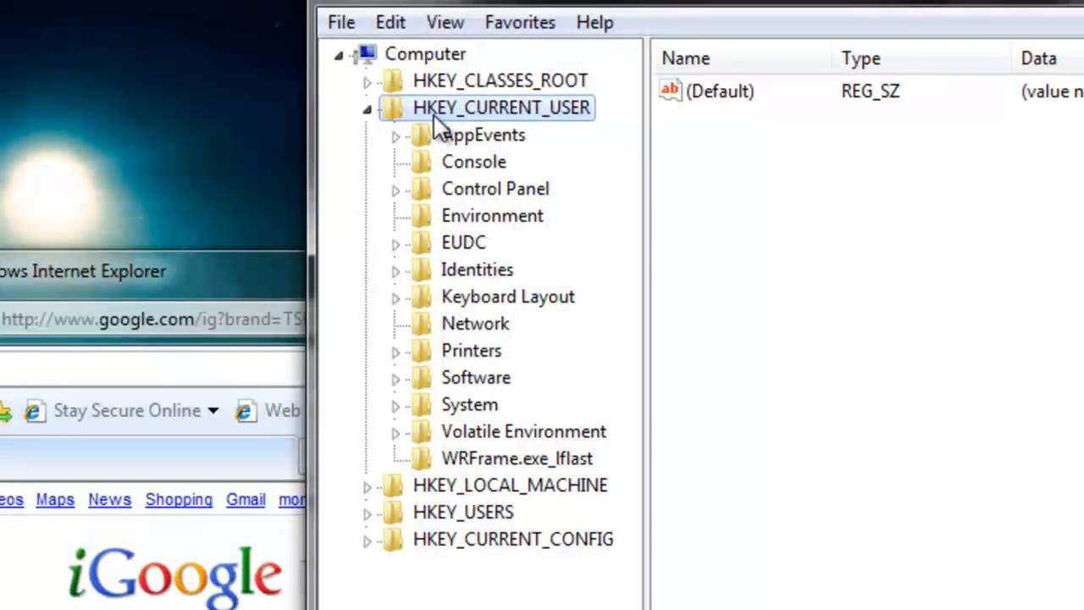
mouse_move(375, 303)
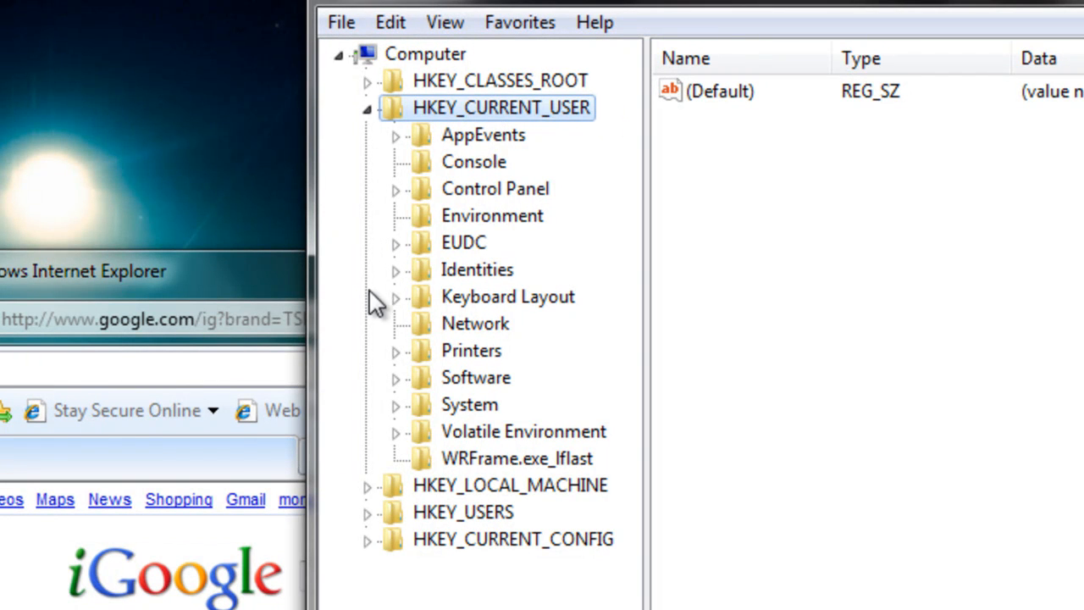
mouse_move(396, 378)
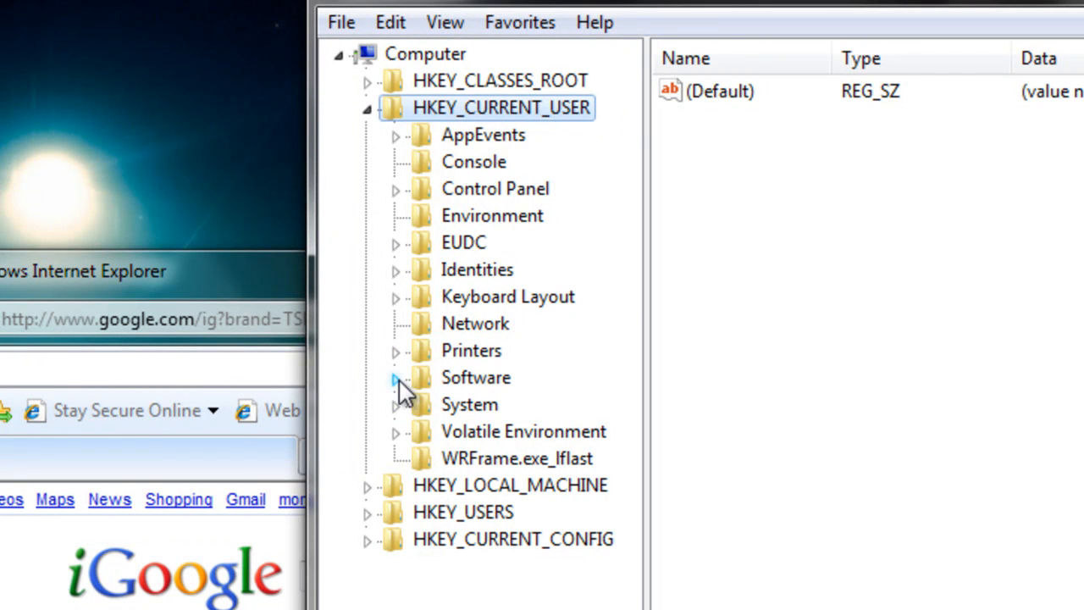
Step: Navigate to HKEY_CURRENT_USER\Software\Microsoft\Internet Explorer\Main so its values are listed
click(394, 377)
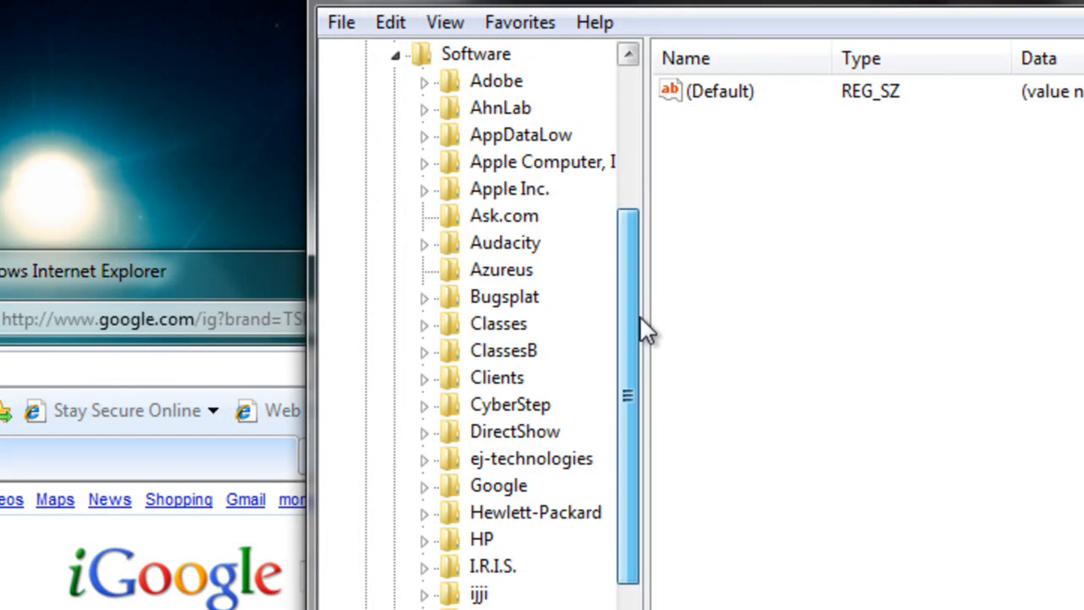
scroll(down, 3)
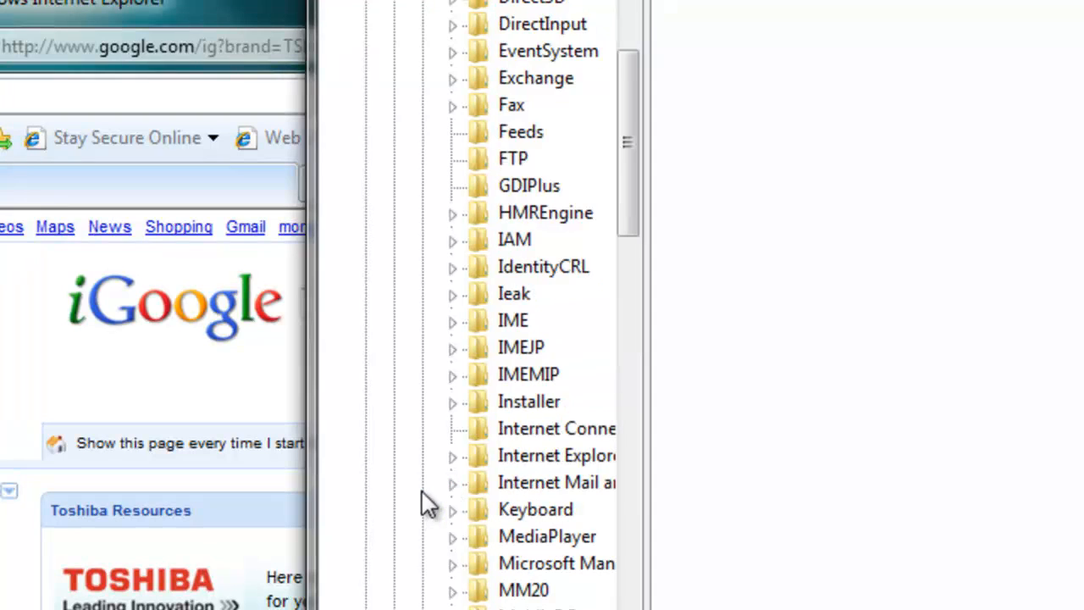
mouse_move(631, 119)
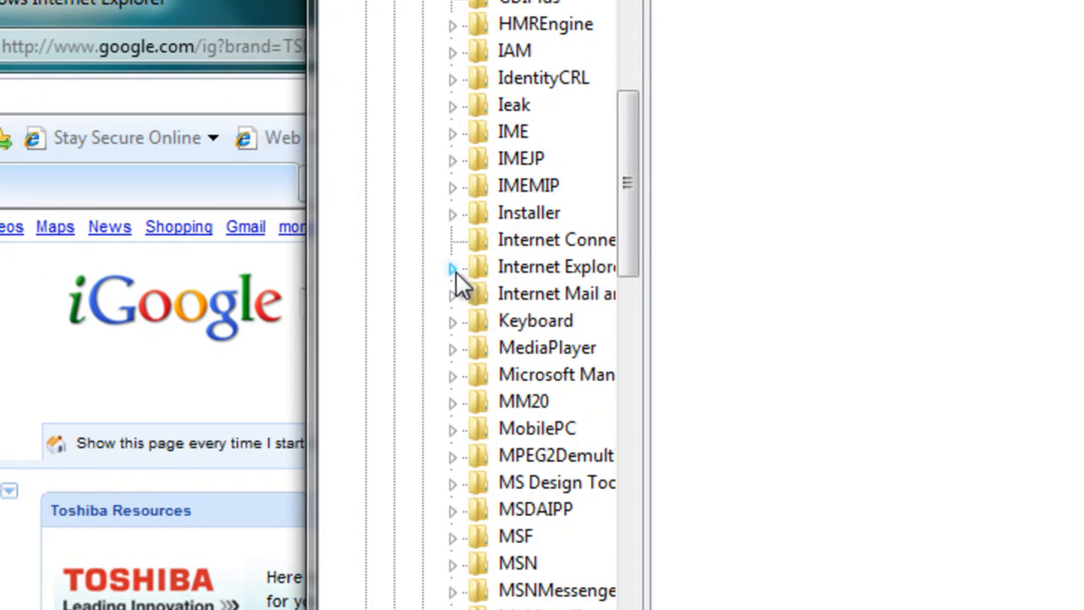
scroll(down, 3)
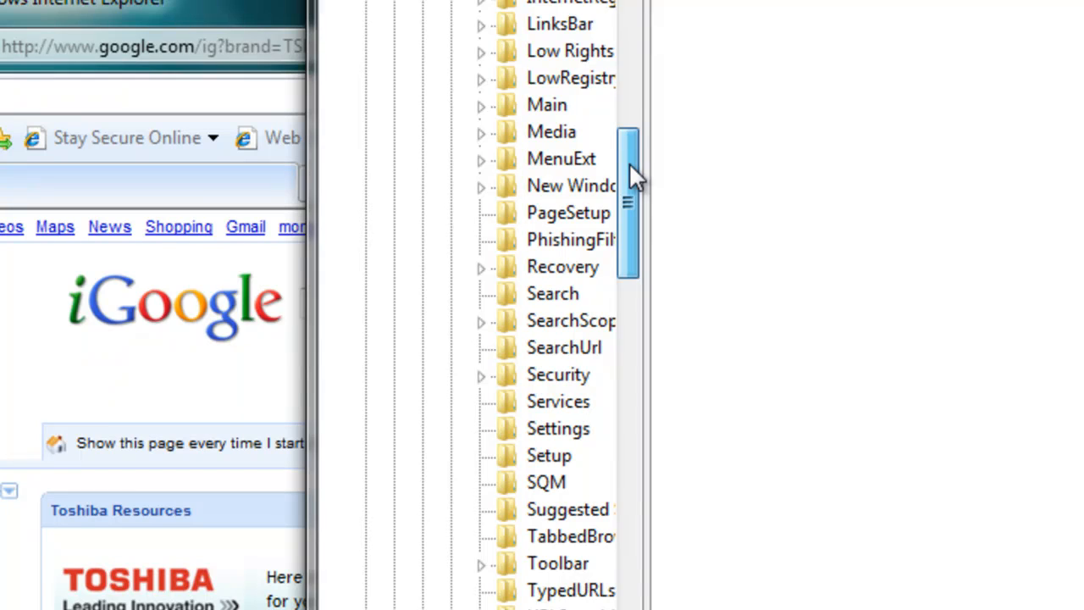
scroll(down, 3)
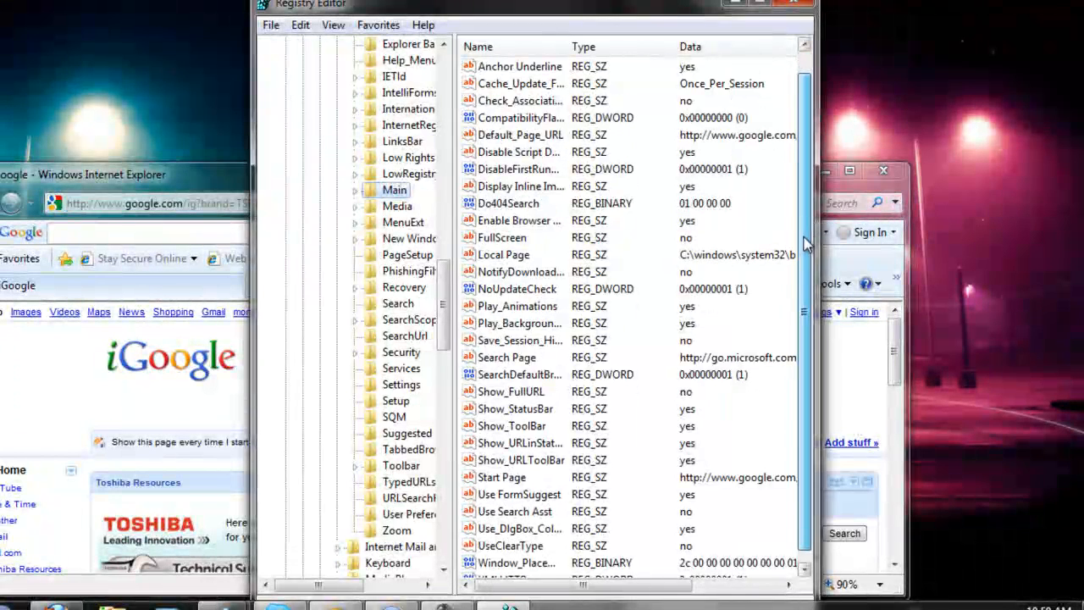
Step: Create a new string value named 'Window Title' in the Main key
scroll(down, 3)
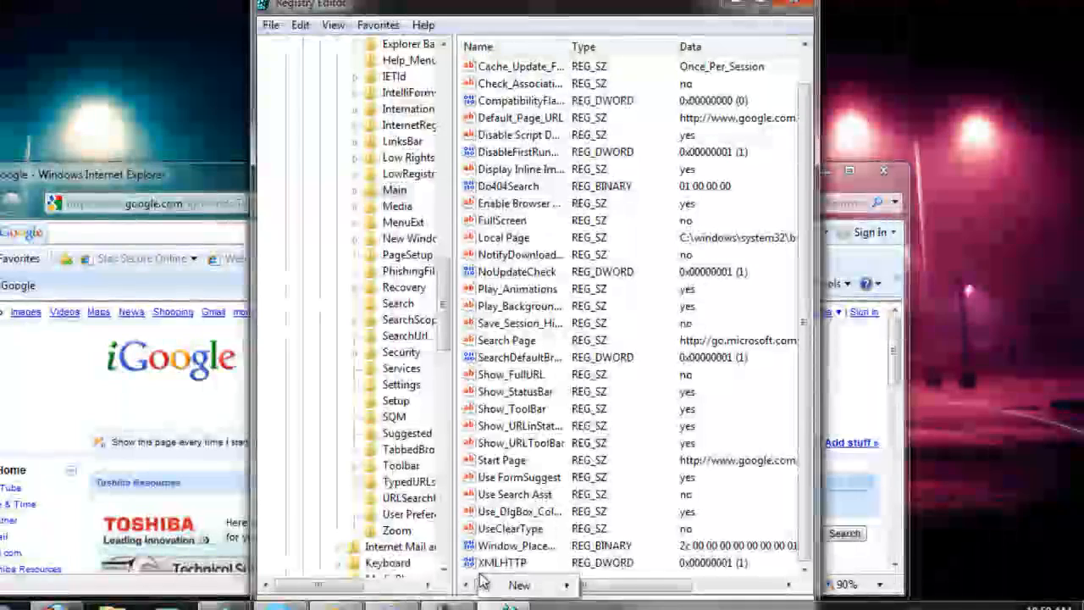
click(520, 584)
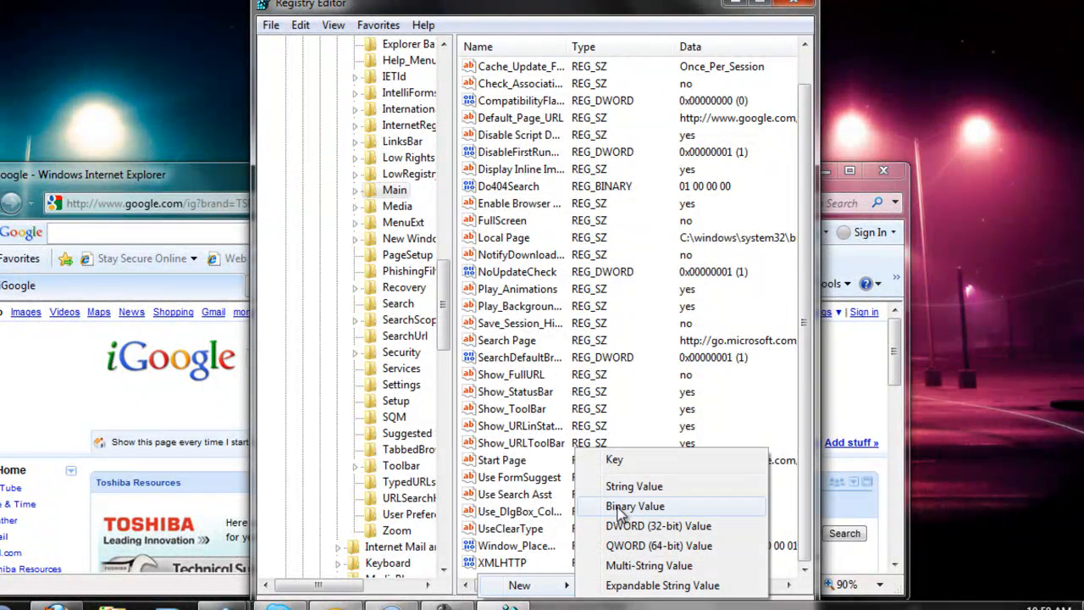
mouse_move(635, 487)
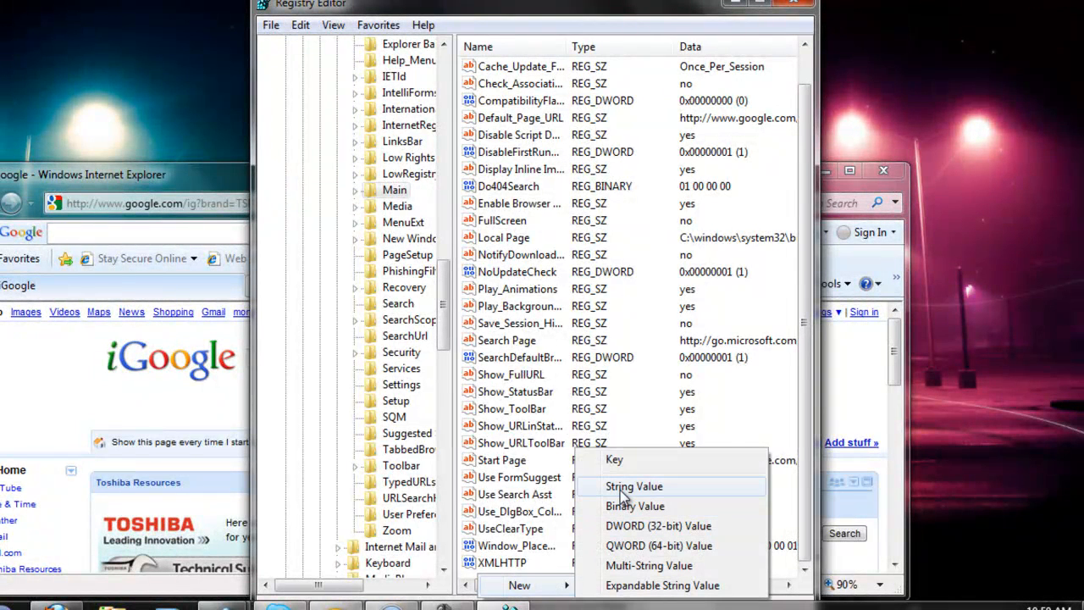
click(635, 486)
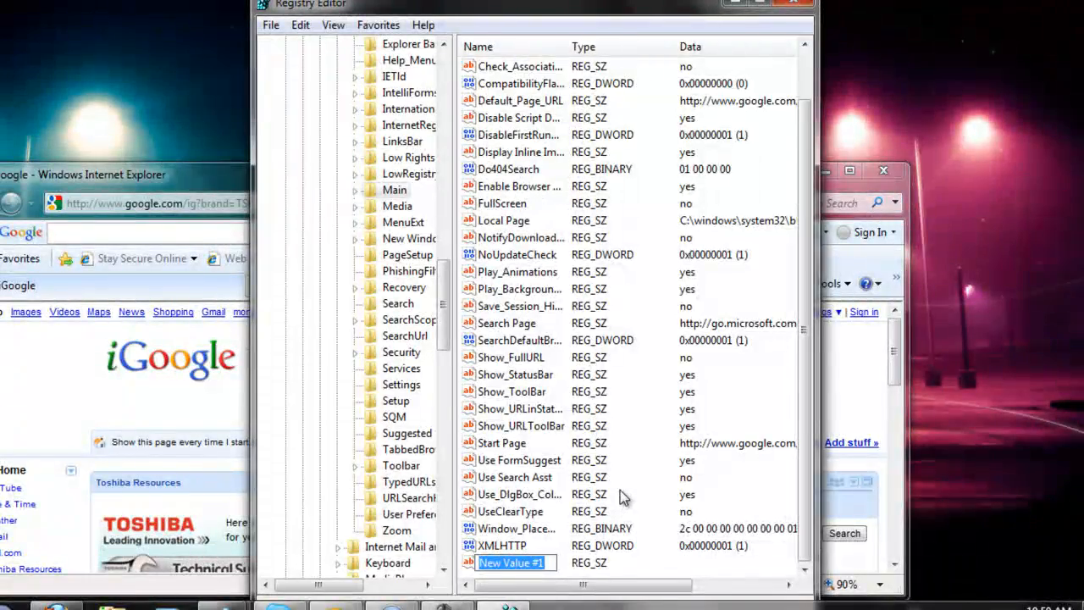
text(Win)
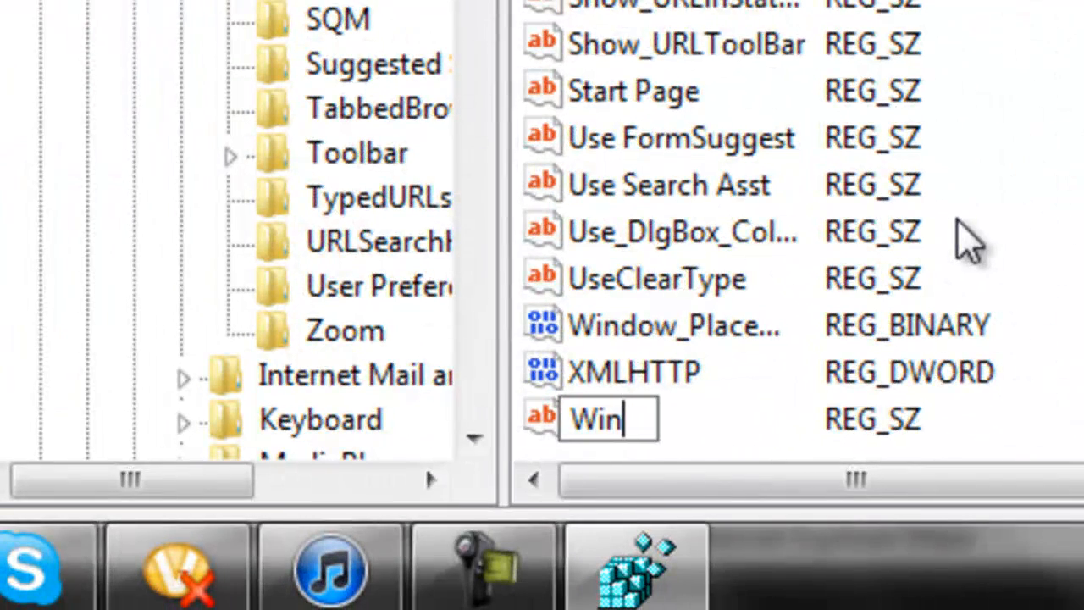
text(o=)
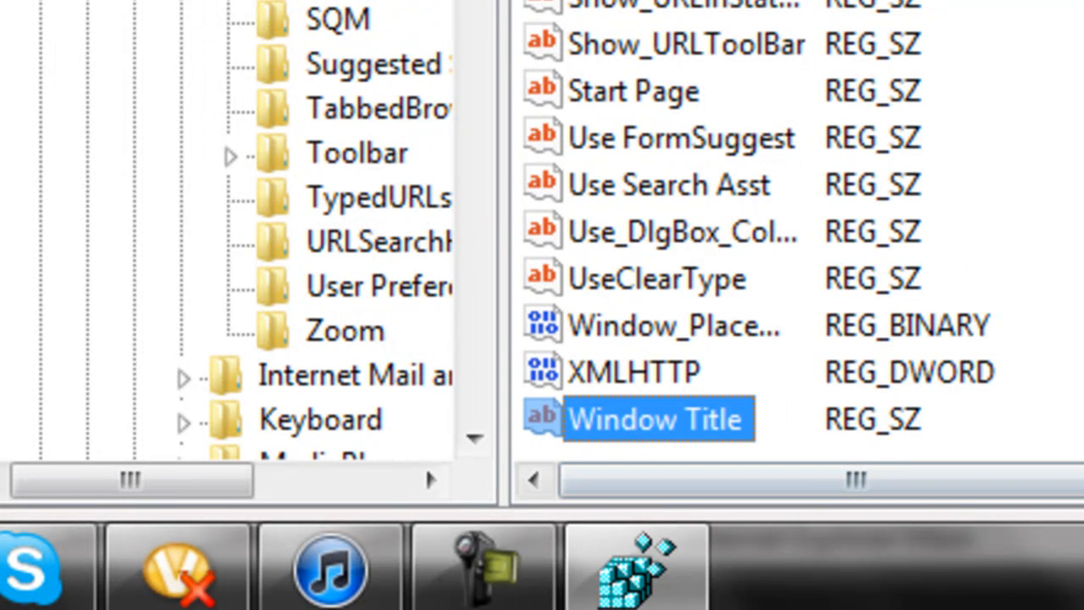
mouse_move(677, 457)
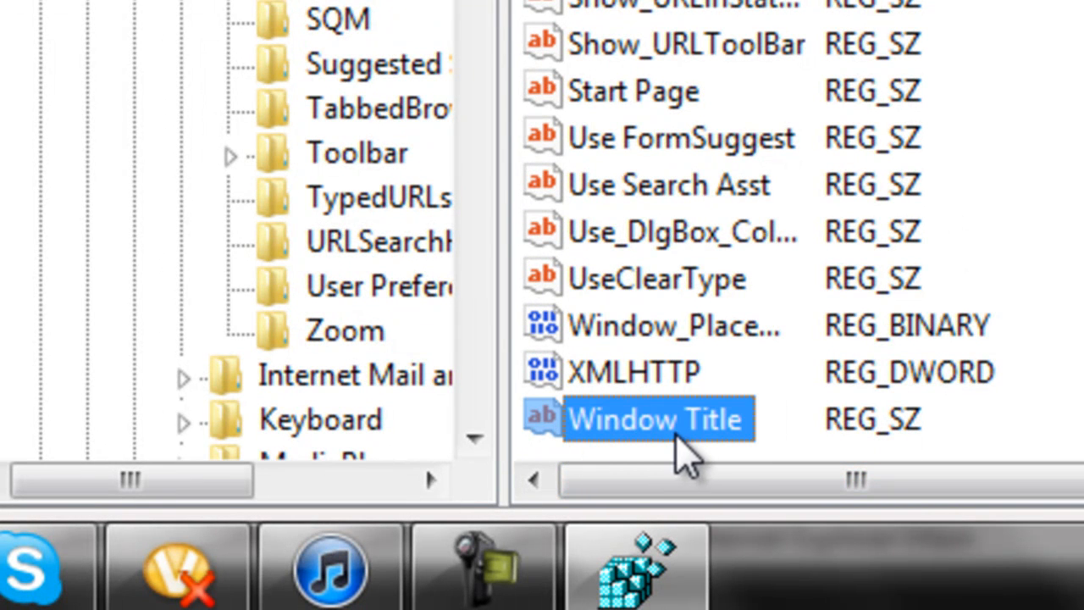
mouse_move(631, 462)
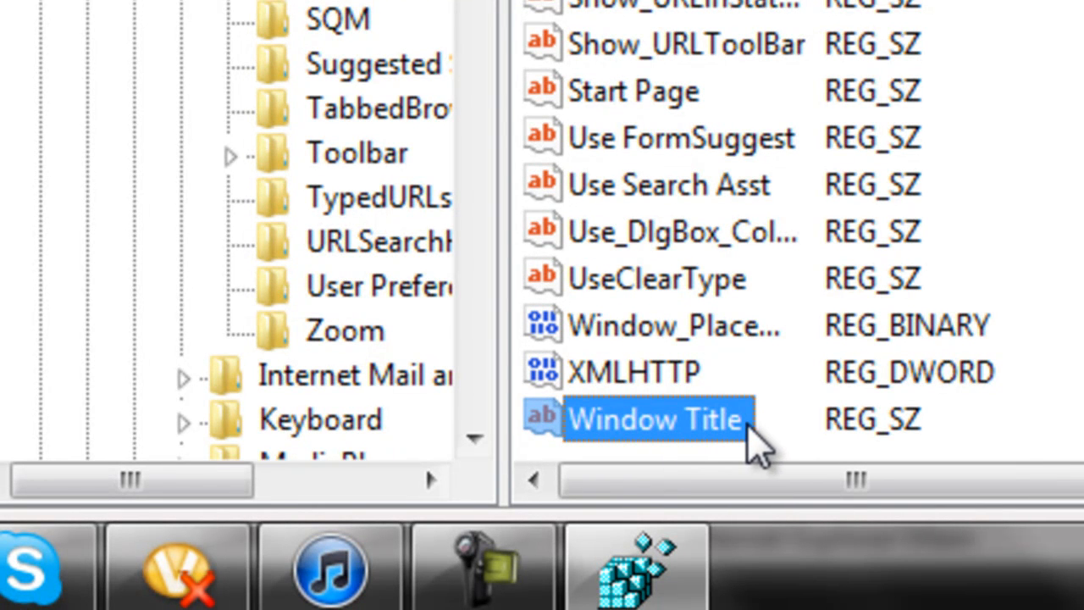
mouse_move(597, 449)
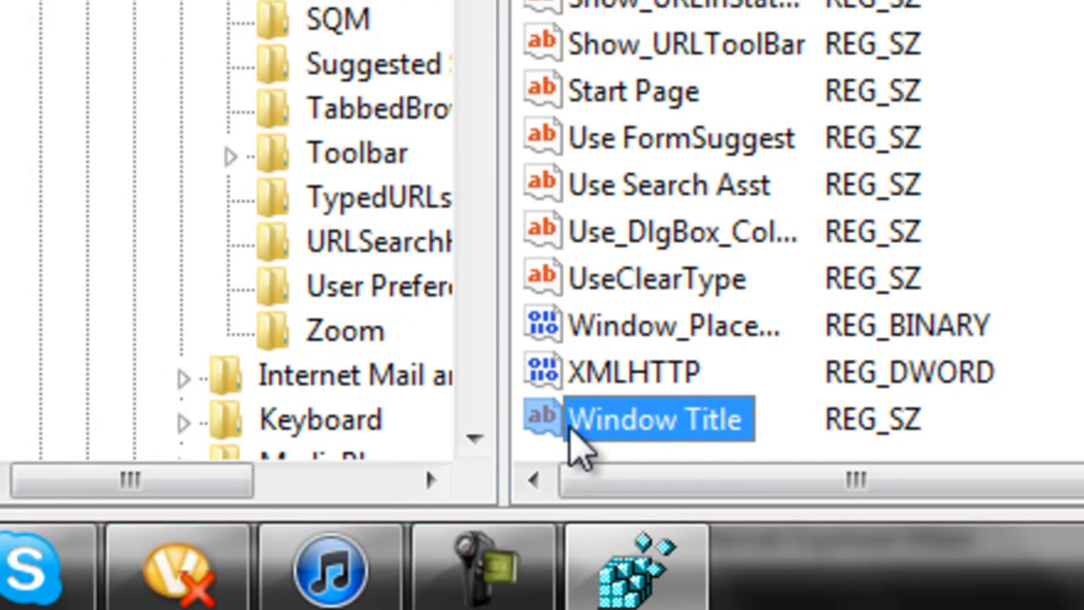
mouse_move(711, 453)
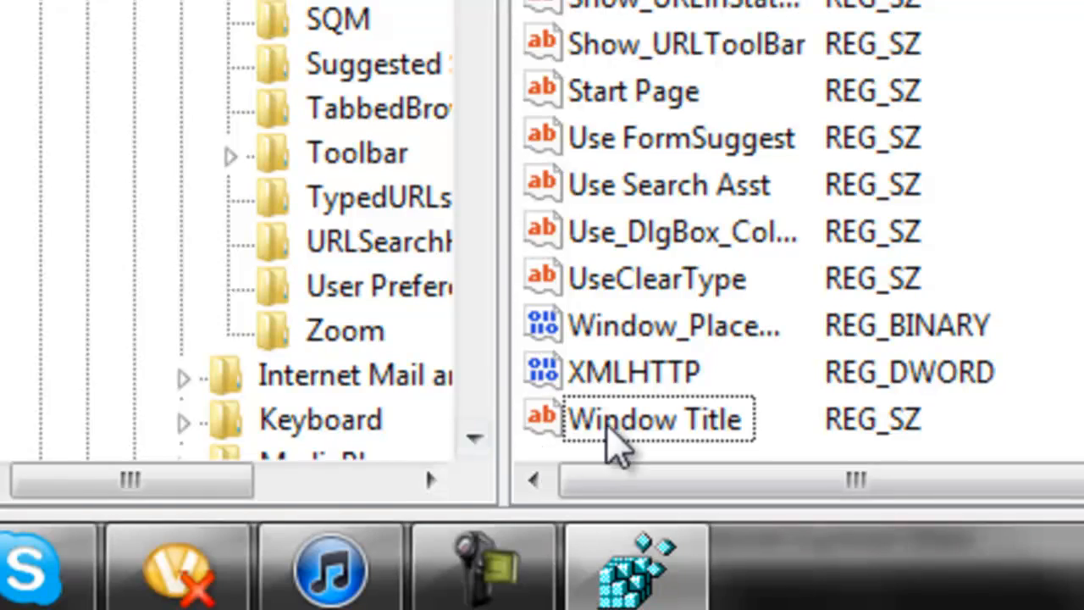
Step: Set Window Title's value data to 'ComputerWizKids - Rules!' and confirm
double_click(655, 418)
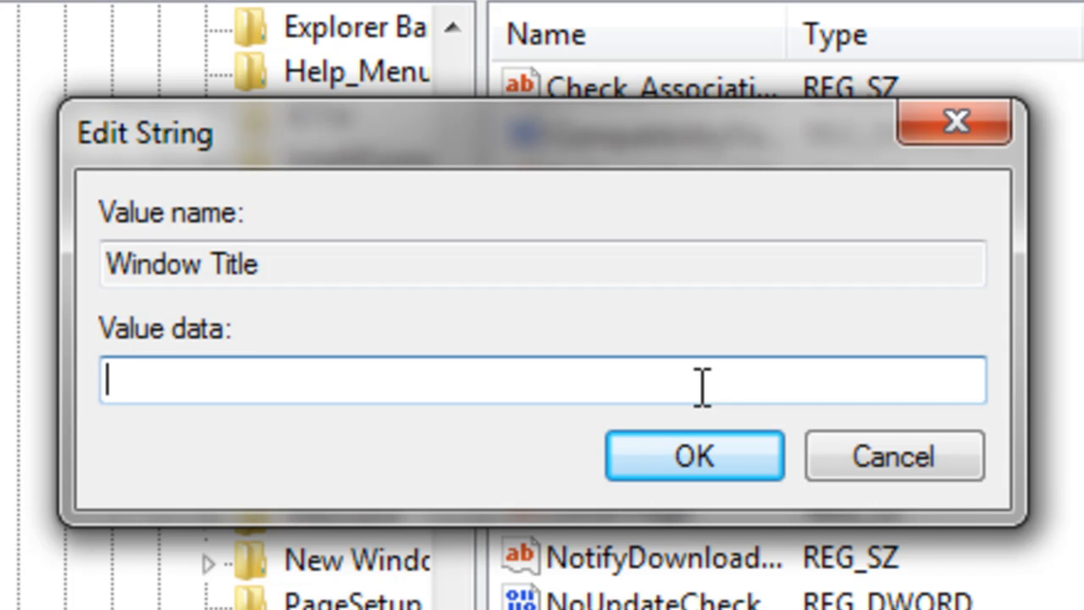
text(Comp)
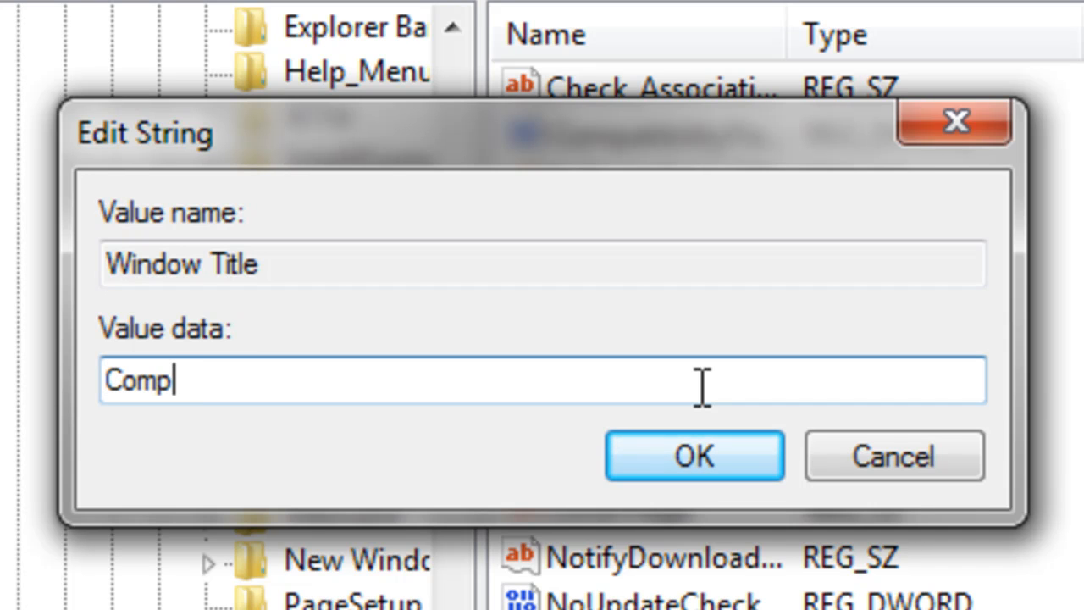
text(uterWi)
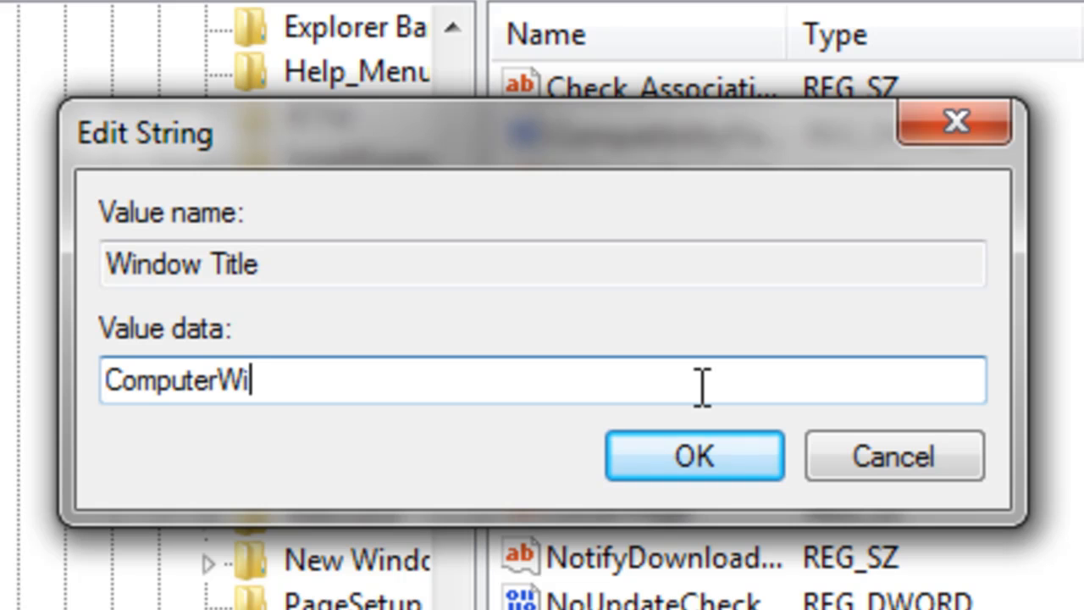
text(z)
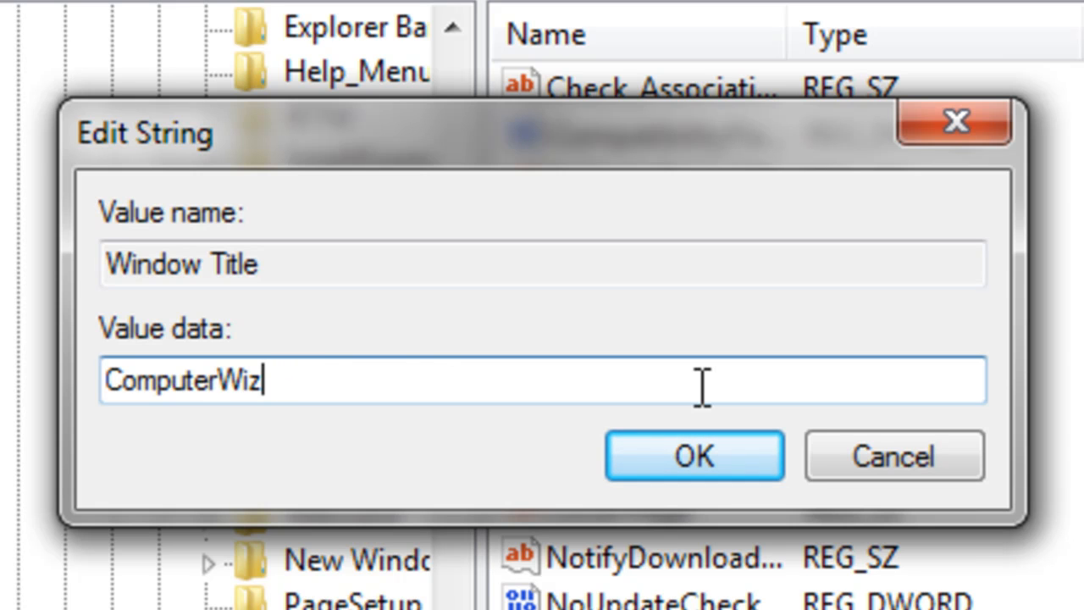
text(Kids)
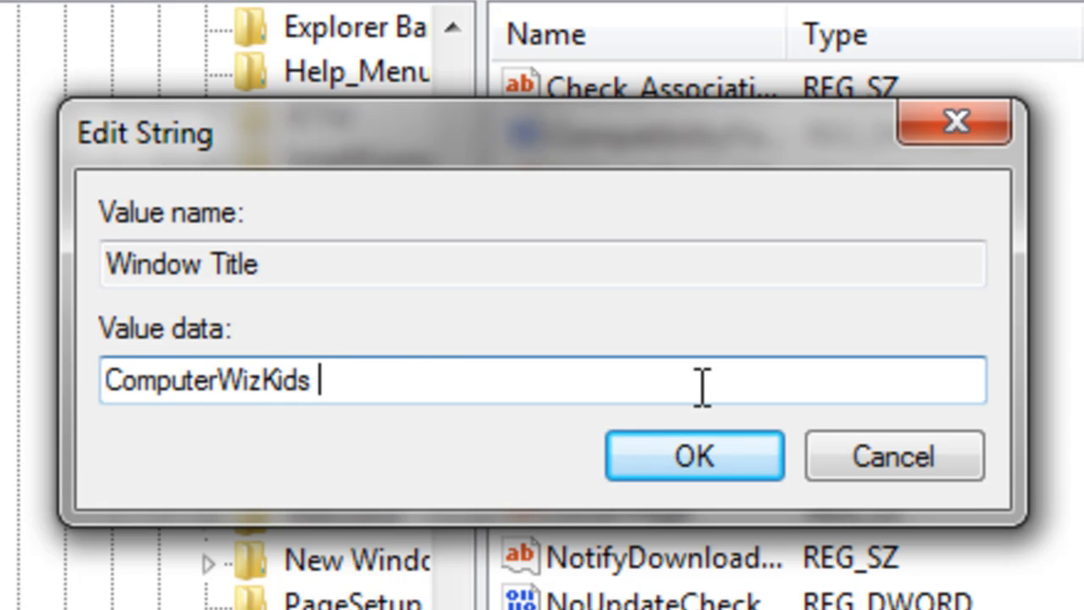
text(- Rul)
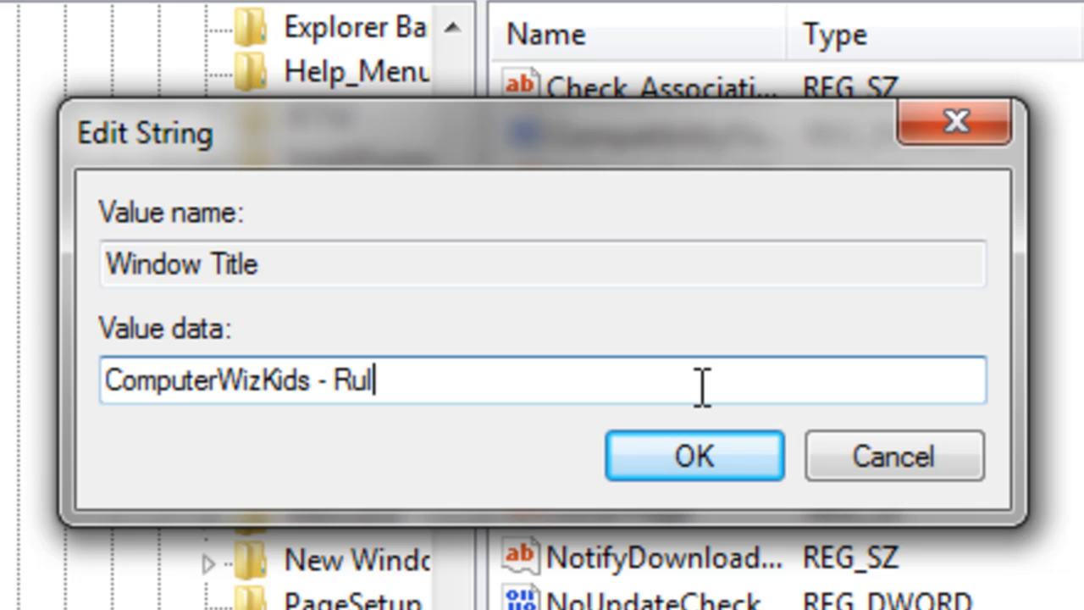
text(es!)
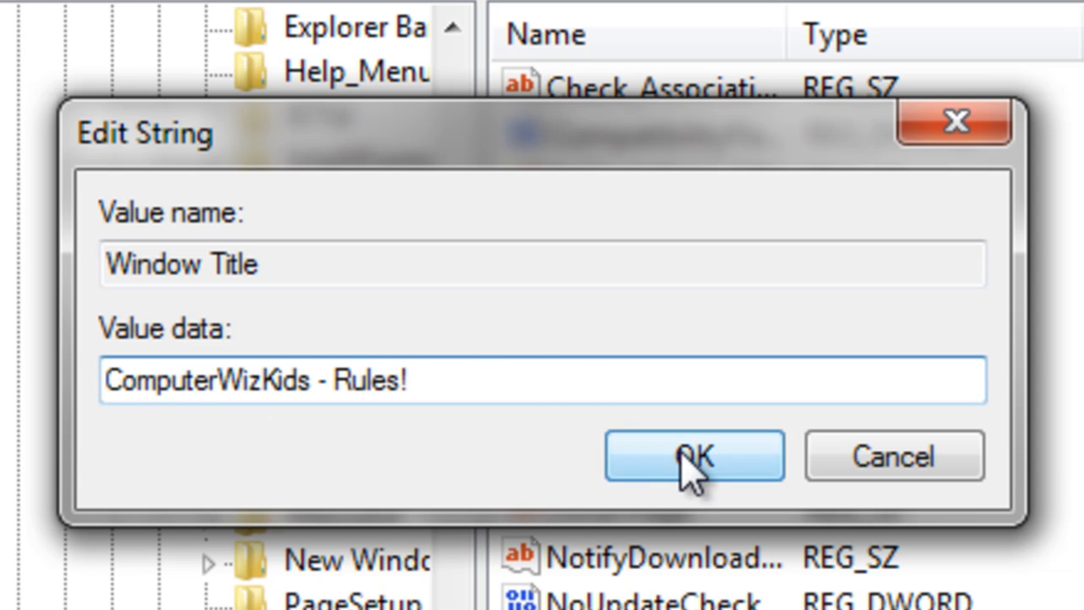
click(694, 455)
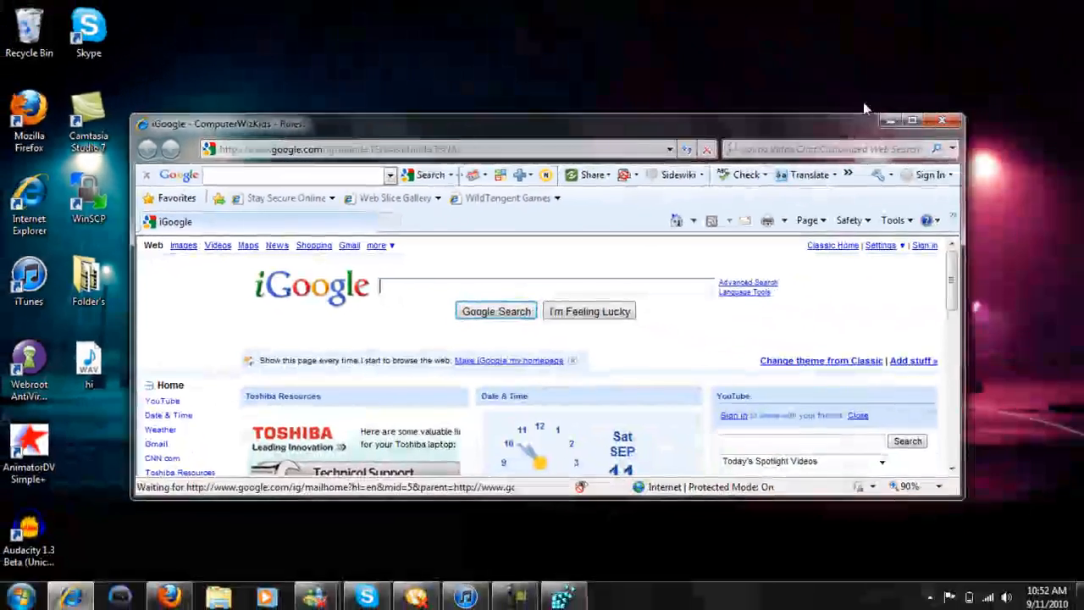
Step: Close Internet Explorer after confirming the title bar shows 'ComputerWizKids - Rules!'
click(941, 120)
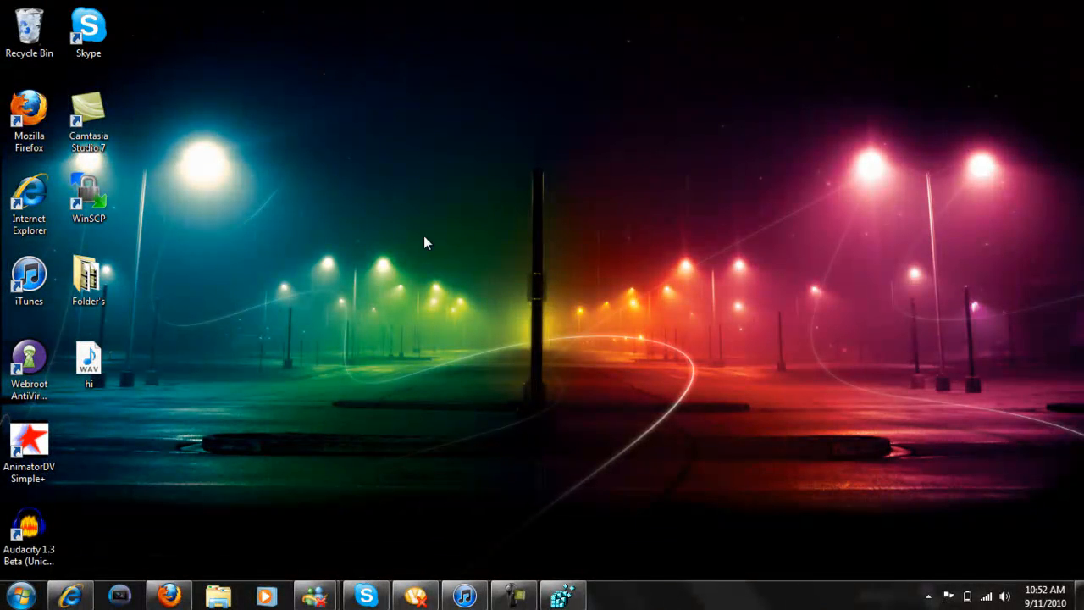
mouse_move(505, 100)
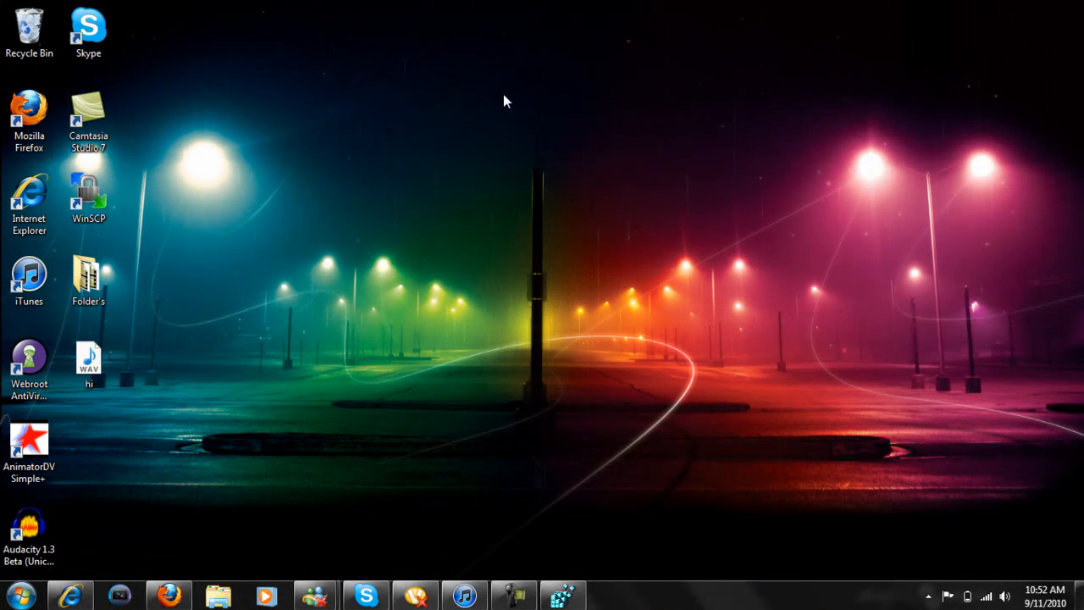
mouse_move(508, 53)
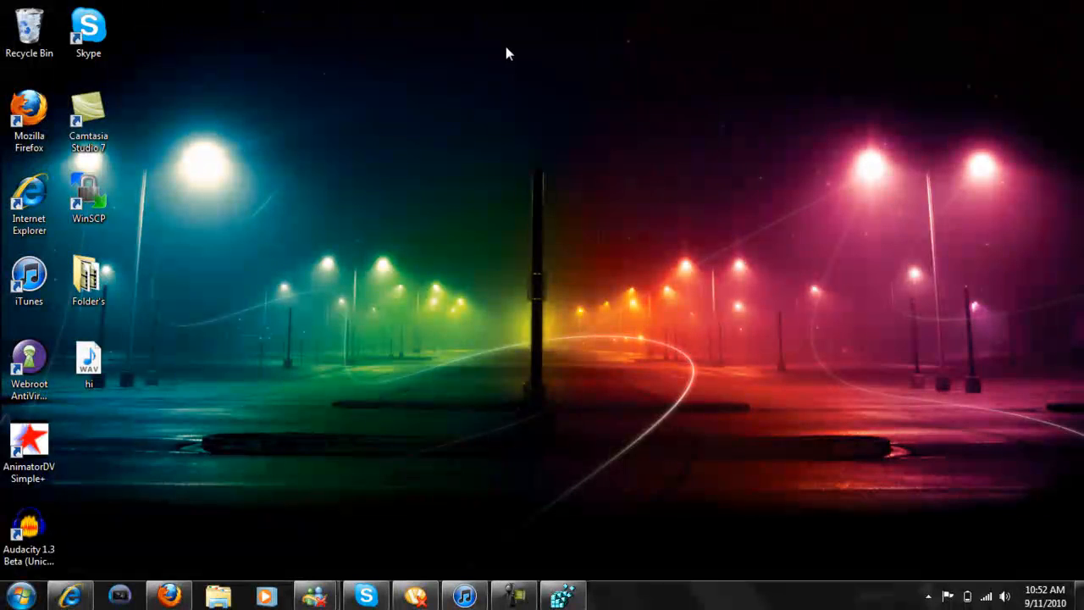